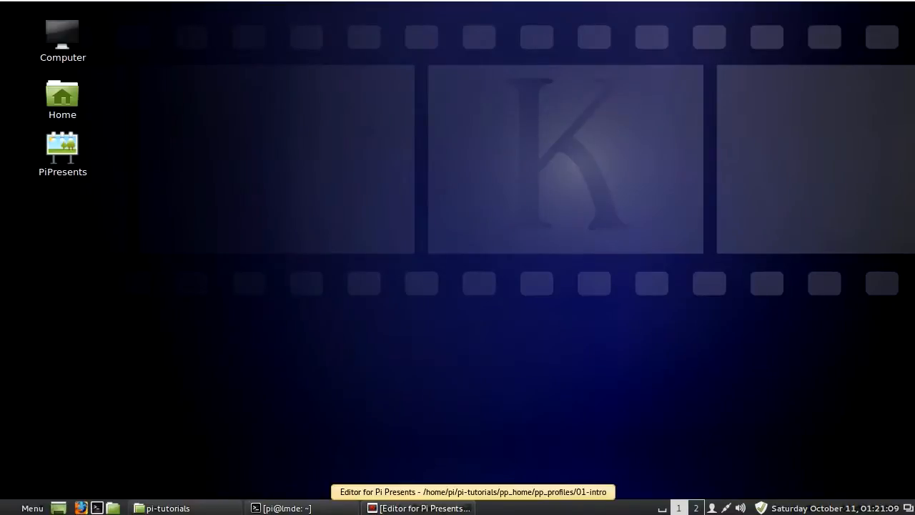
Step: Restore the Editor for Pi Presents window showing the 01-intro profile
left_click(426, 508)
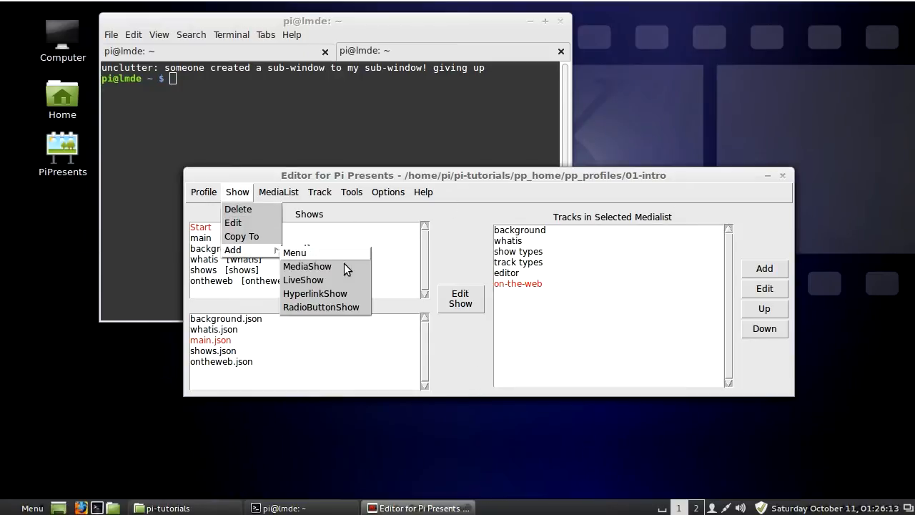
left_click(278, 192)
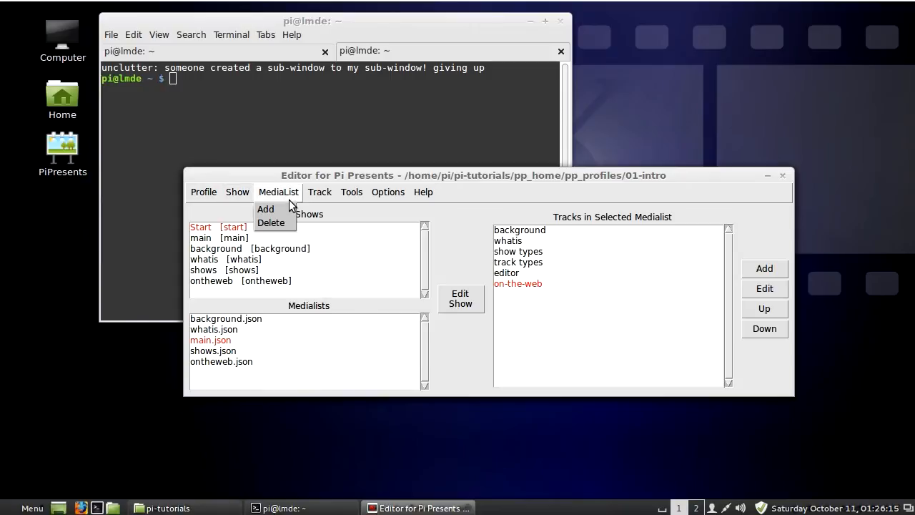
left_click(320, 191)
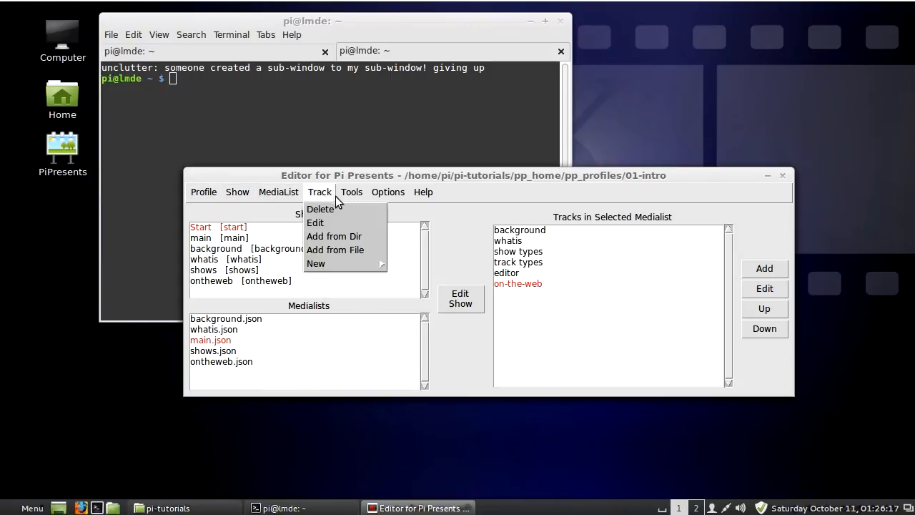
mouse_move(316, 263)
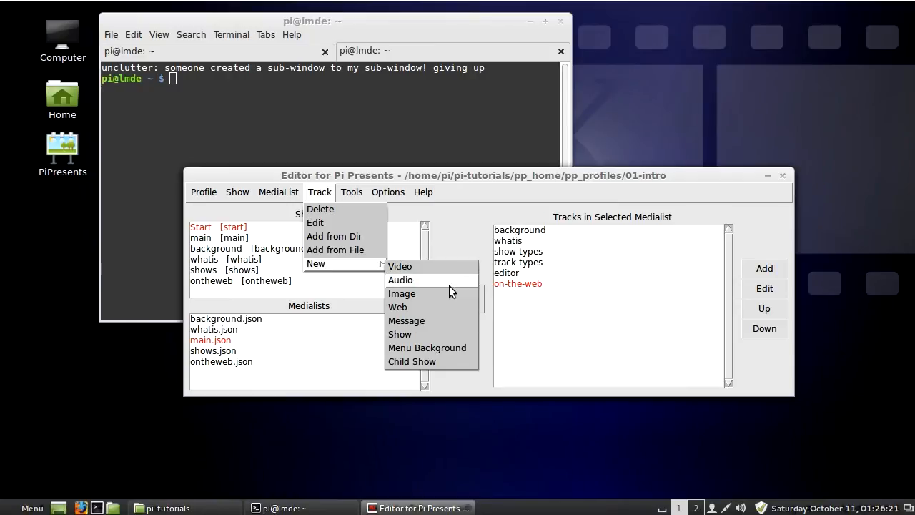
mouse_move(426, 347)
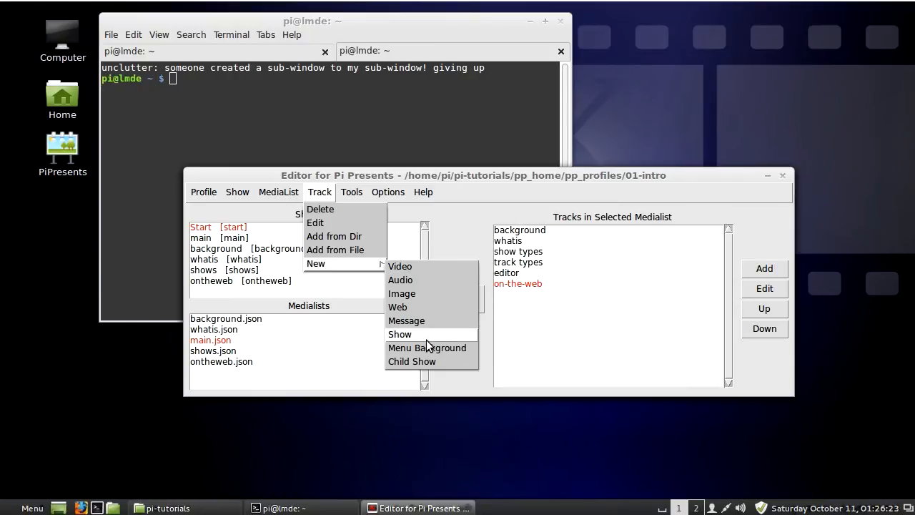
mouse_move(415, 340)
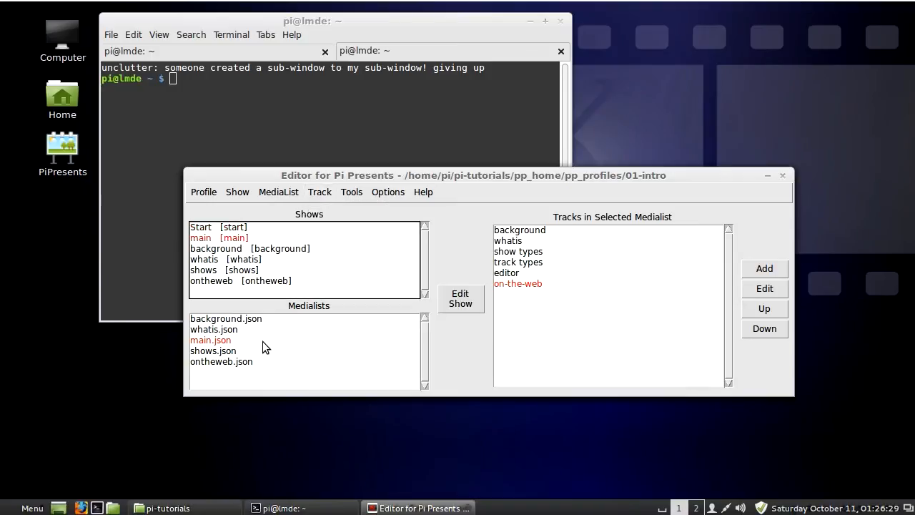
left_click(226, 318)
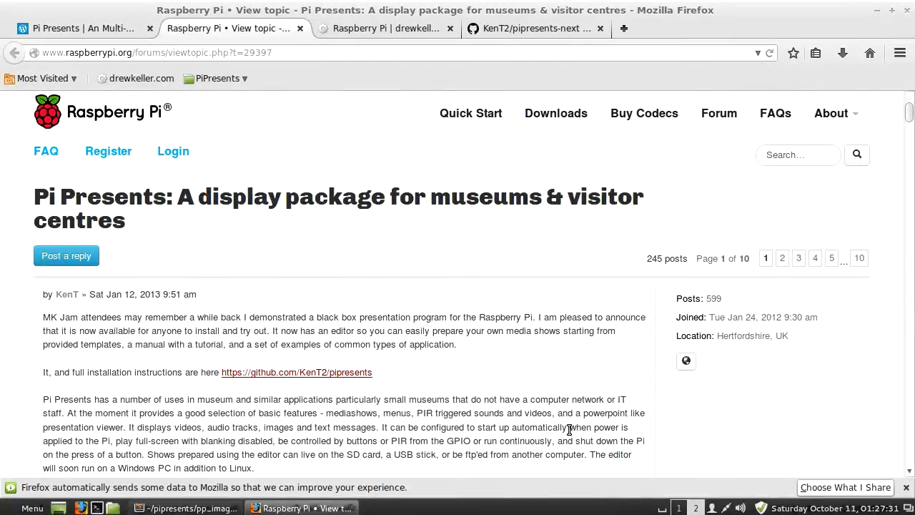
mouse_move(599, 294)
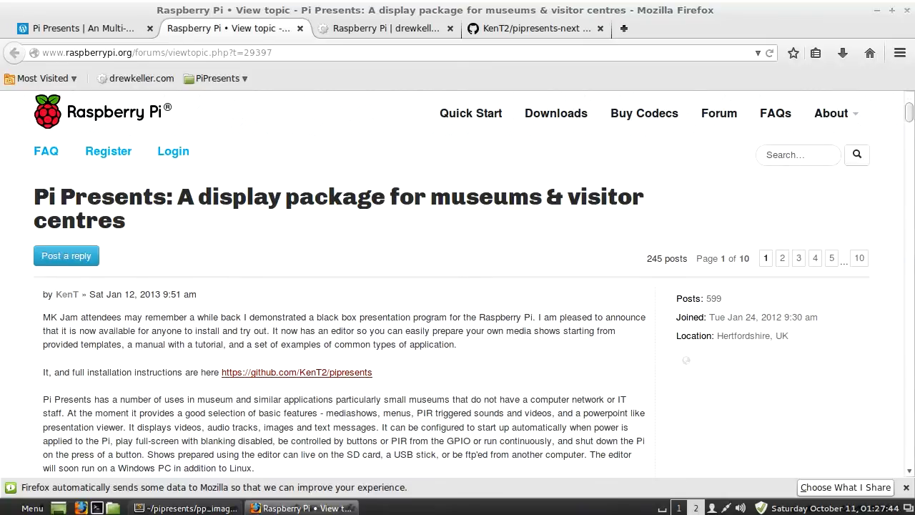
mouse_move(552, 175)
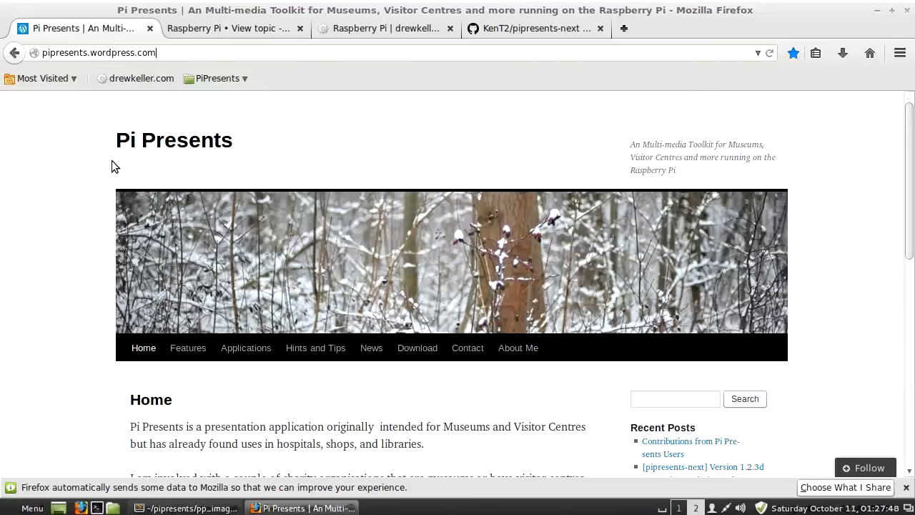
Step: Switch to the drewkeller.com Raspberry Pi tab and scroll through its PiPresents posts
left_click(379, 29)
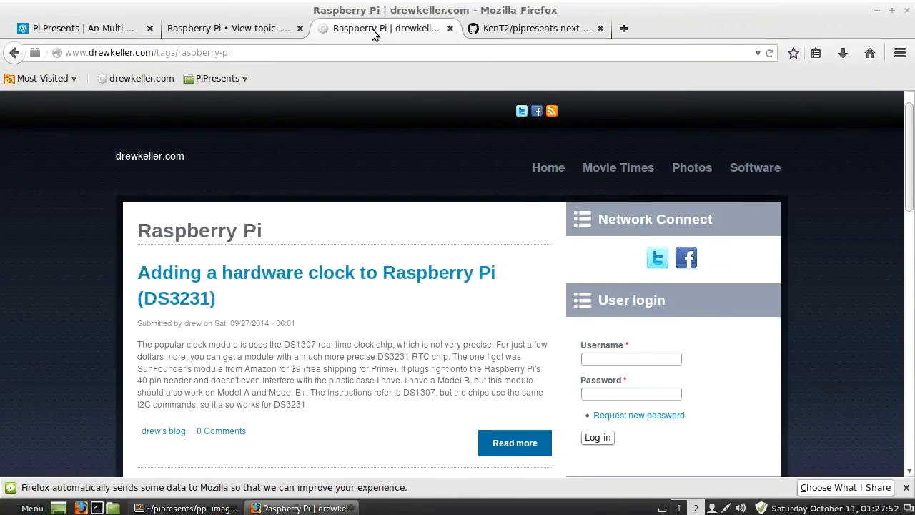
scroll("down", 3)
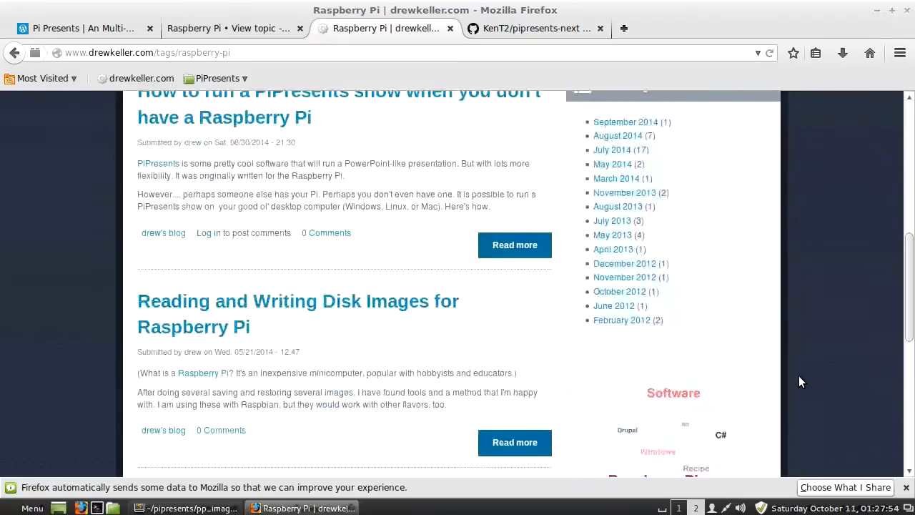
scroll("down", 3)
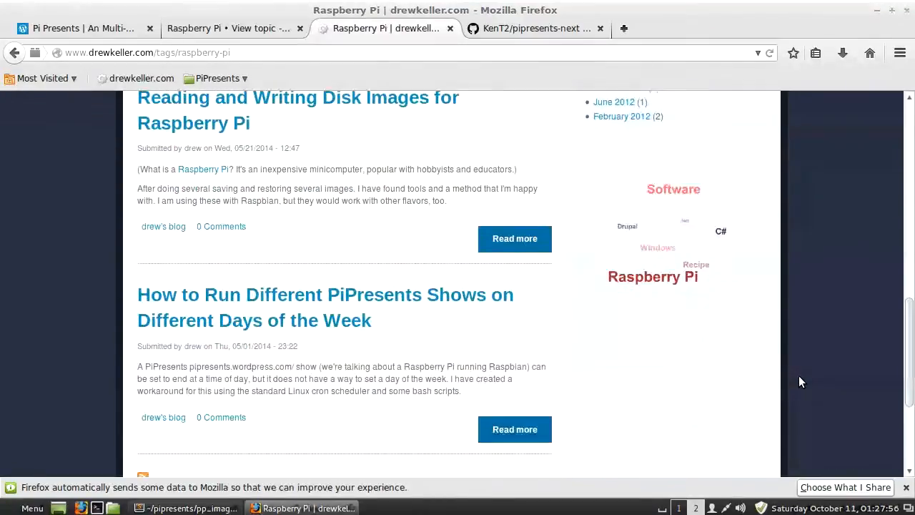